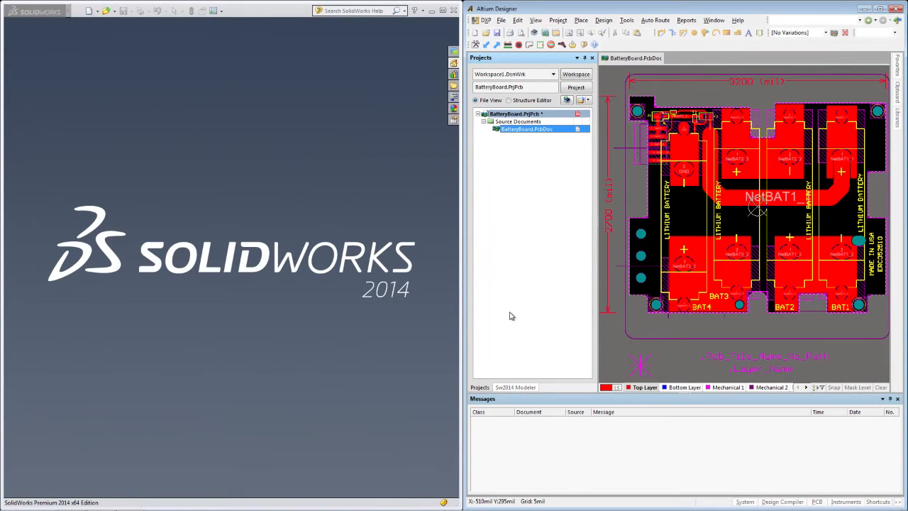
Expand the PCB features and Components groups in the Sw2014 Modeler tree and bring up its Preferences.
left_click(515, 386)
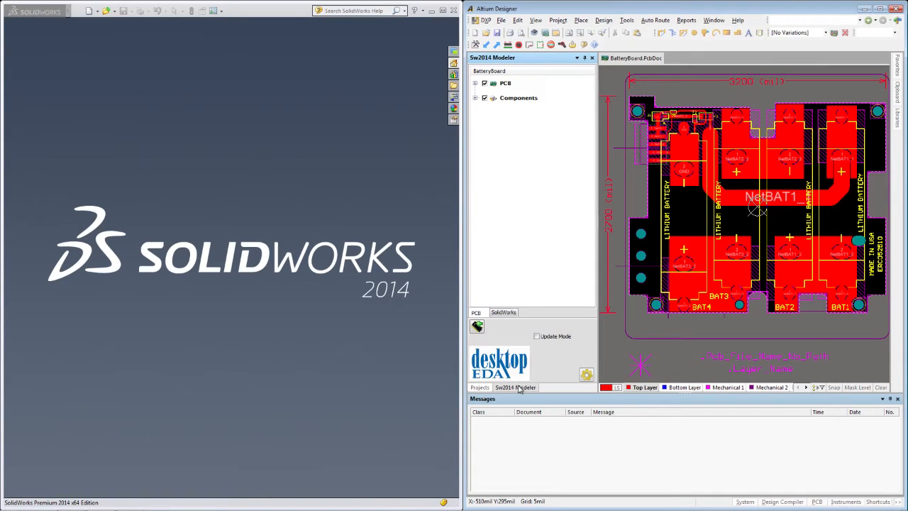
left_click(475, 98)
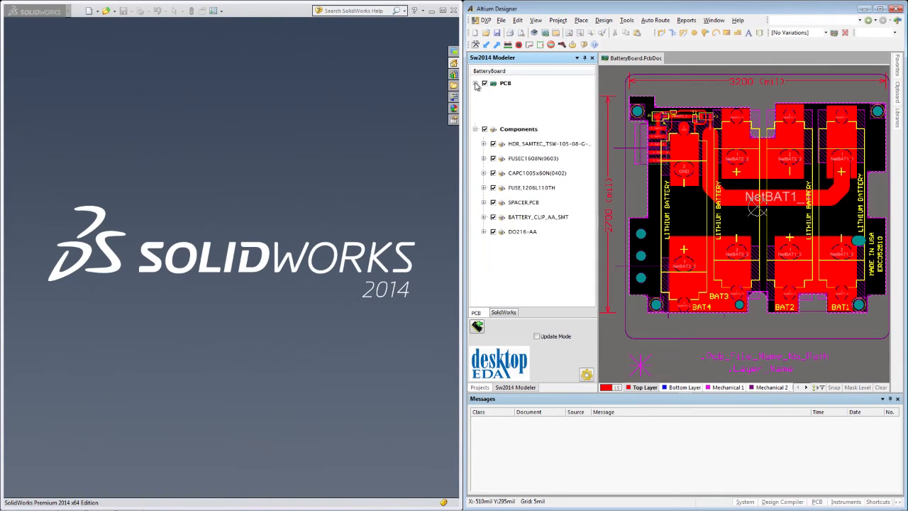
left_click(477, 83)
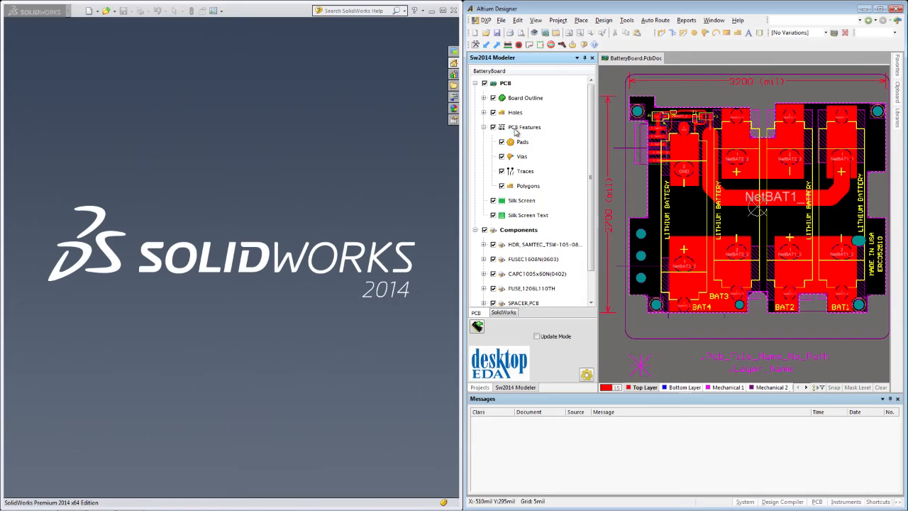
left_click(525, 127)
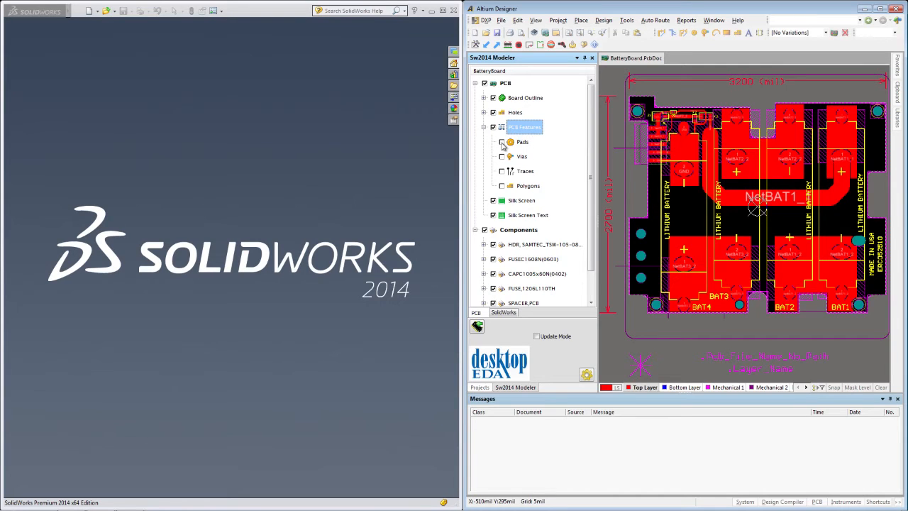
left_click(502, 142)
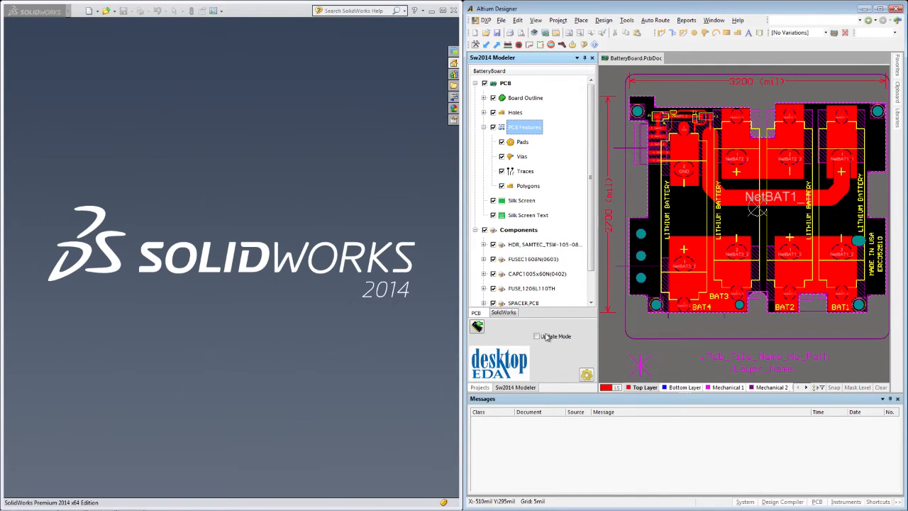
left_click(587, 374)
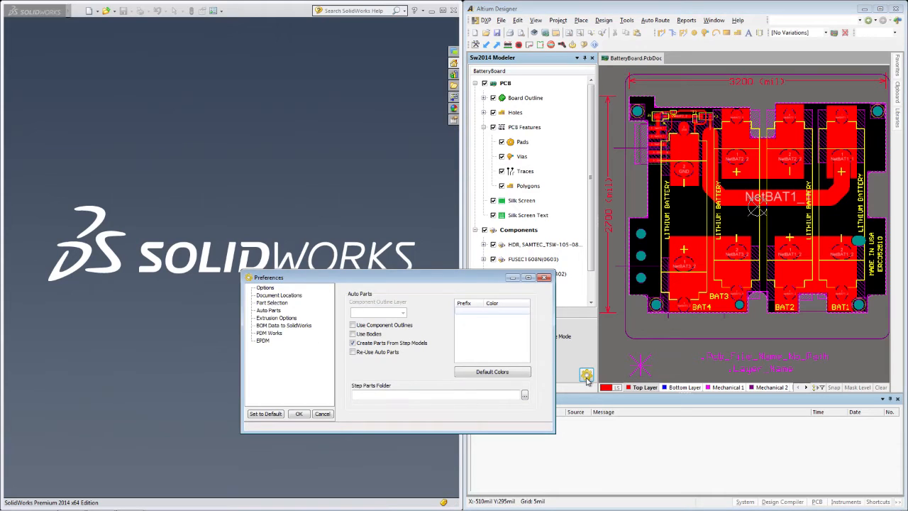
Review the Document Locations and Auto Parts preference pages, then confirm with OK.
left_click(278, 295)
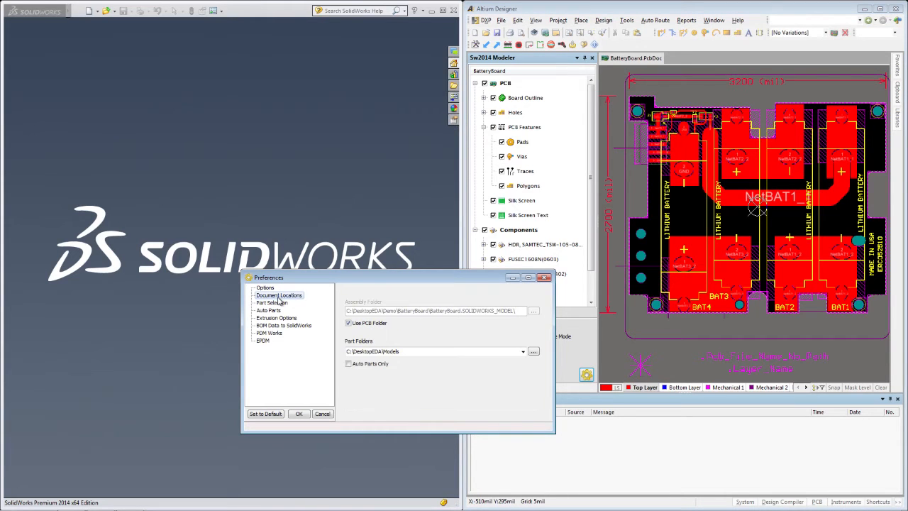
mouse_move(329, 335)
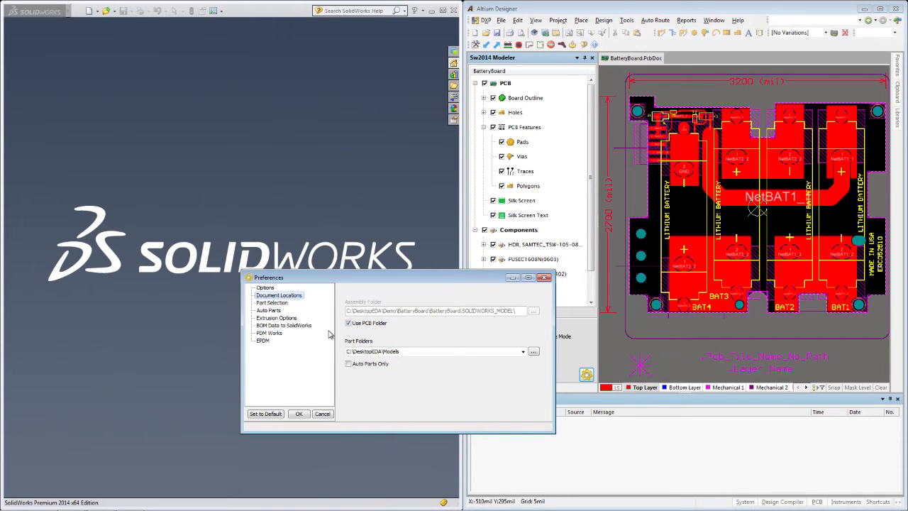
mouse_move(371, 346)
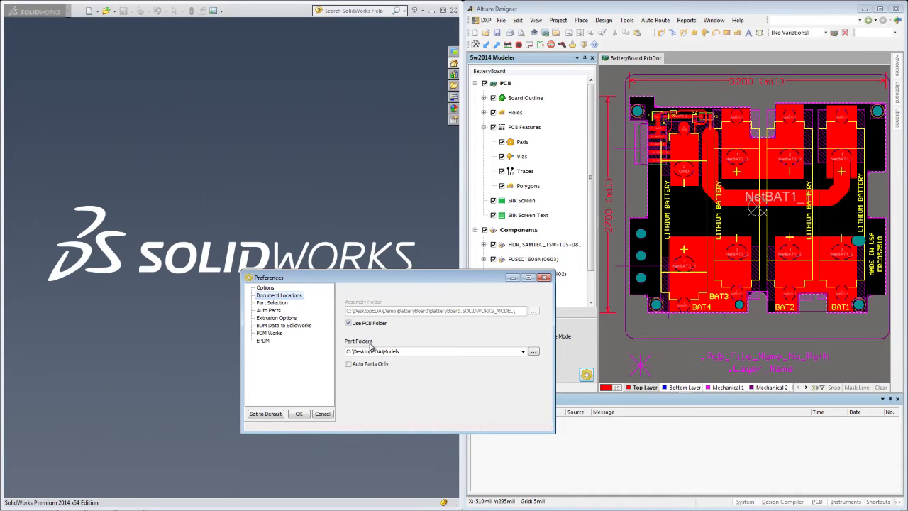
mouse_move(301, 324)
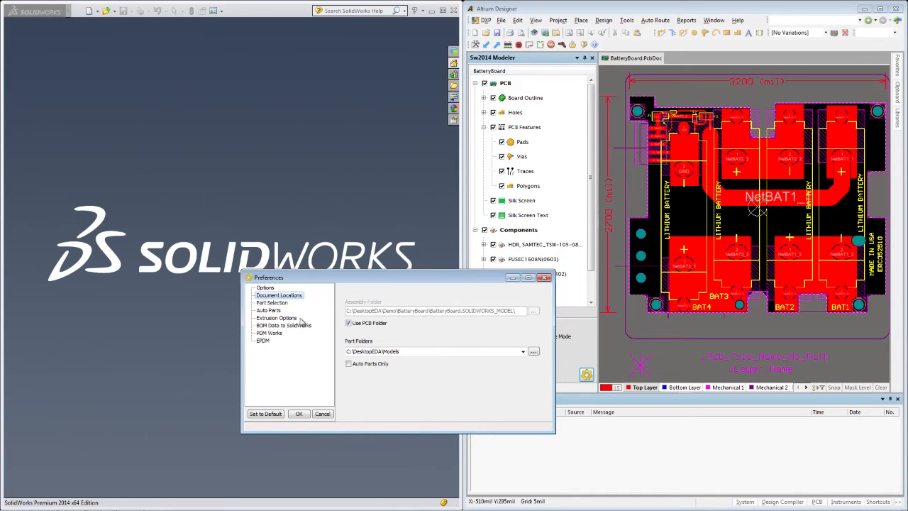
left_click(268, 309)
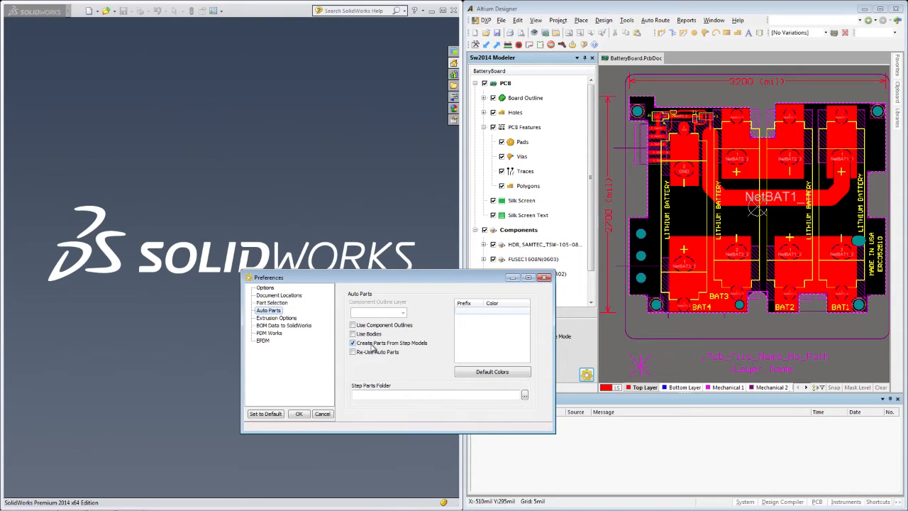
left_click(297, 414)
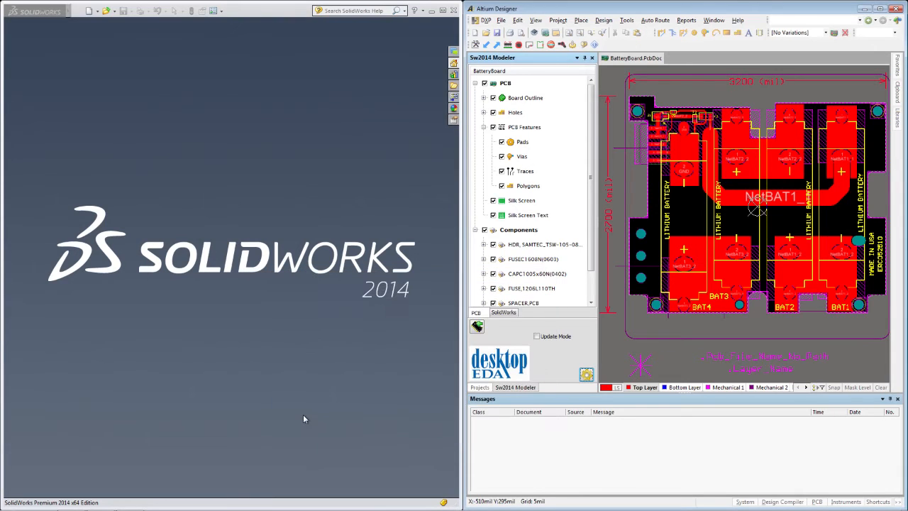
mouse_move(496, 357)
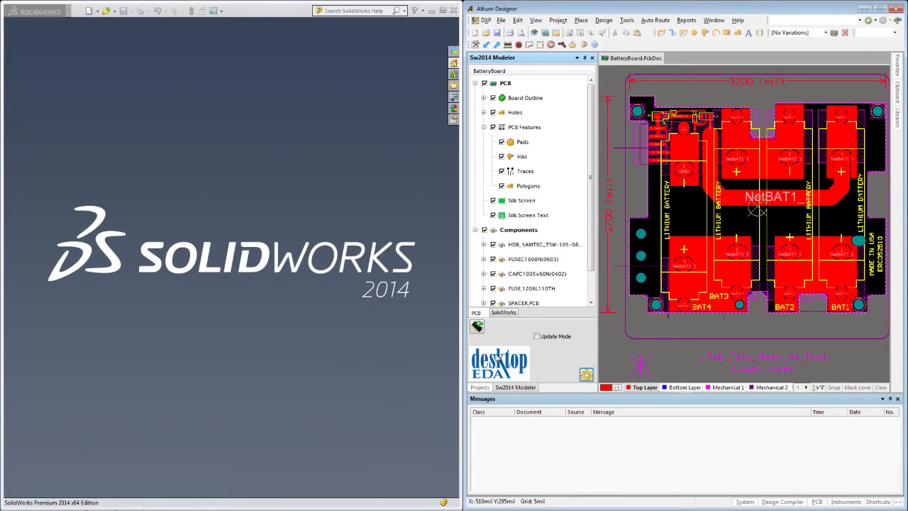
mouse_move(536, 337)
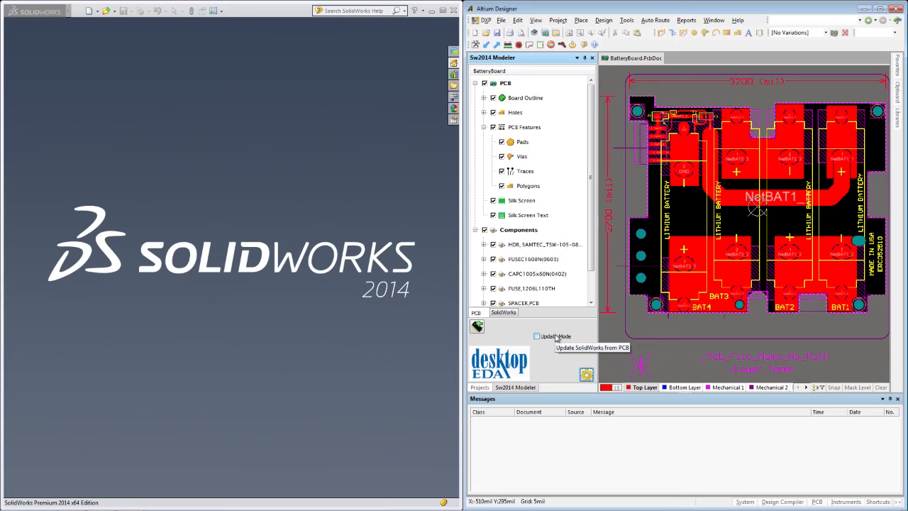
mouse_move(477, 327)
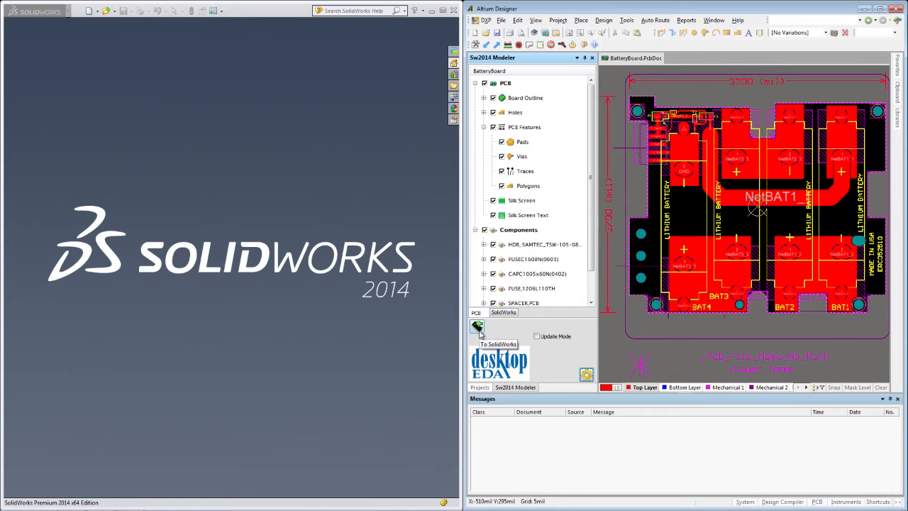
Push the BatteryBoard design to SOLIDWORKS with the To SolidWorks button.
left_click(477, 326)
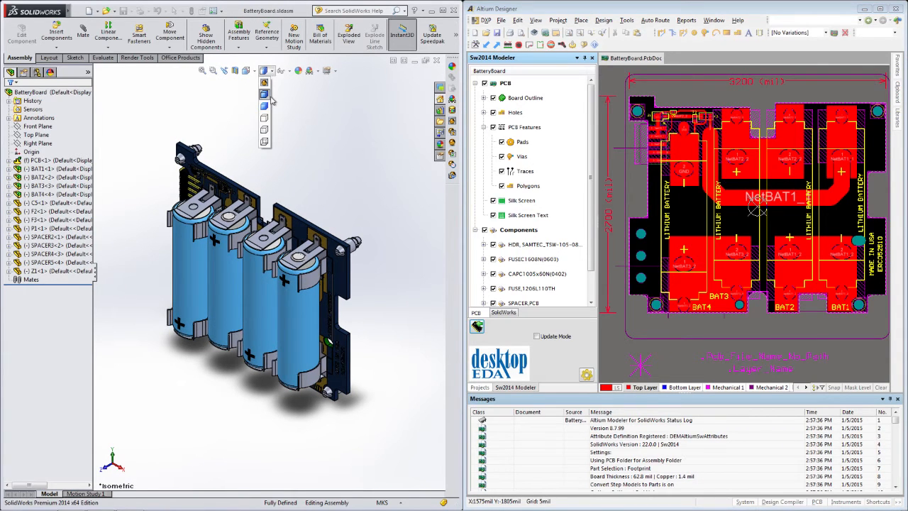
Switch the BatteryBoard assembly to the Top view orientation.
left_click(244, 71)
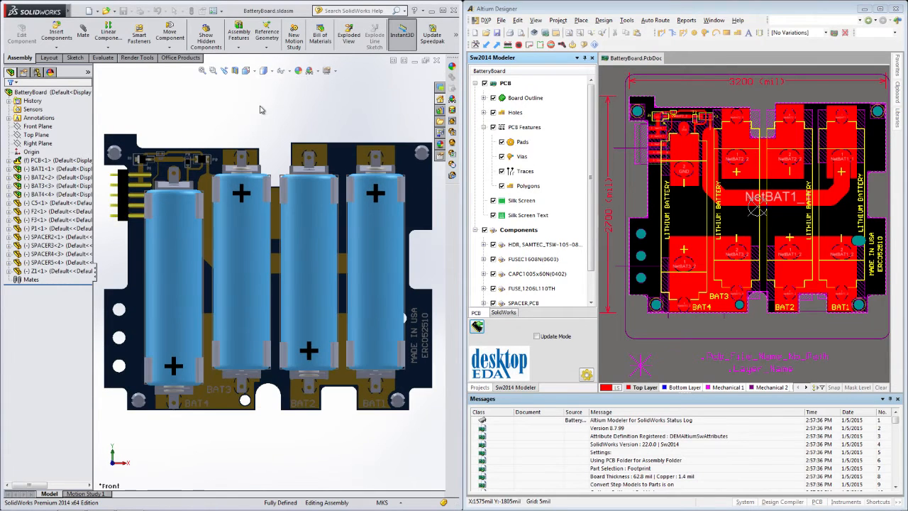
left_click(54, 169)
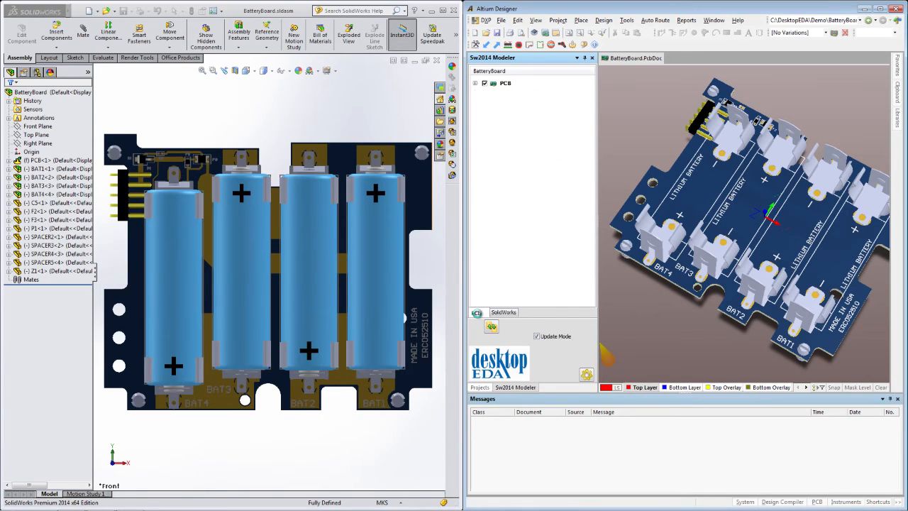
Launch a PhotoView 360 Final Render of the BatteryBoard assembly.
left_click(474, 83)
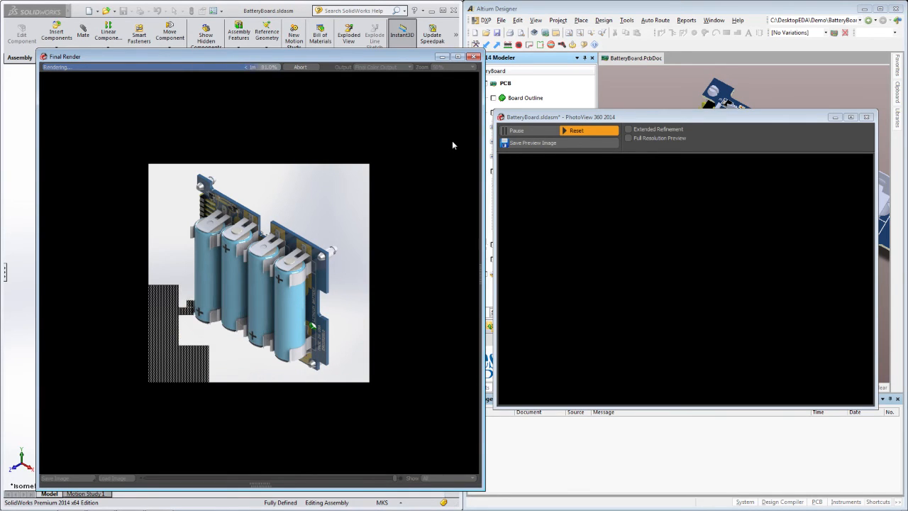
Adjust the render magnification, then choose Adobe PDF as the Save As type with Save as 3D PDF ticked.
left_click(434, 66)
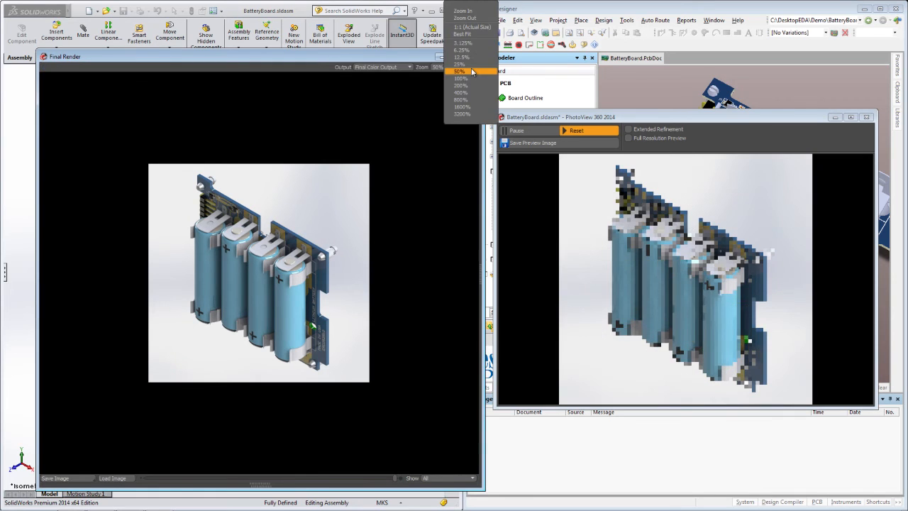
left_click(459, 78)
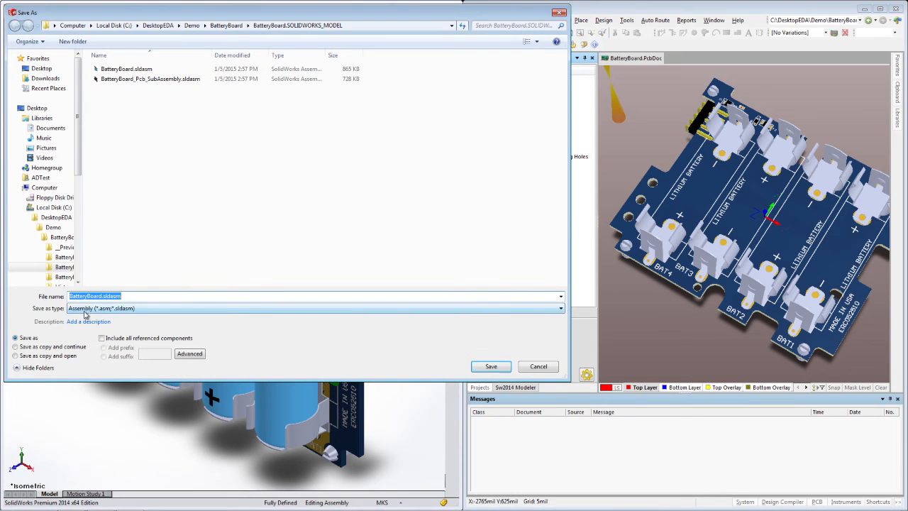
left_click(559, 308)
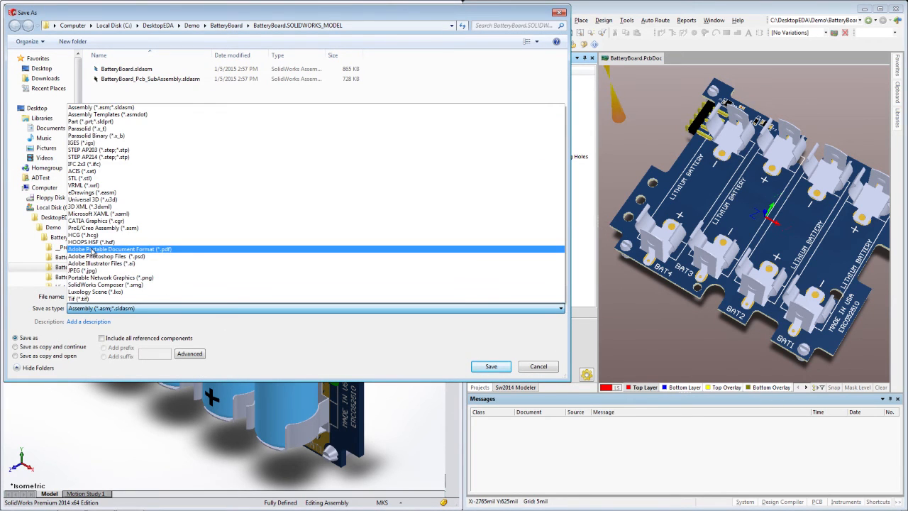
left_click(119, 249)
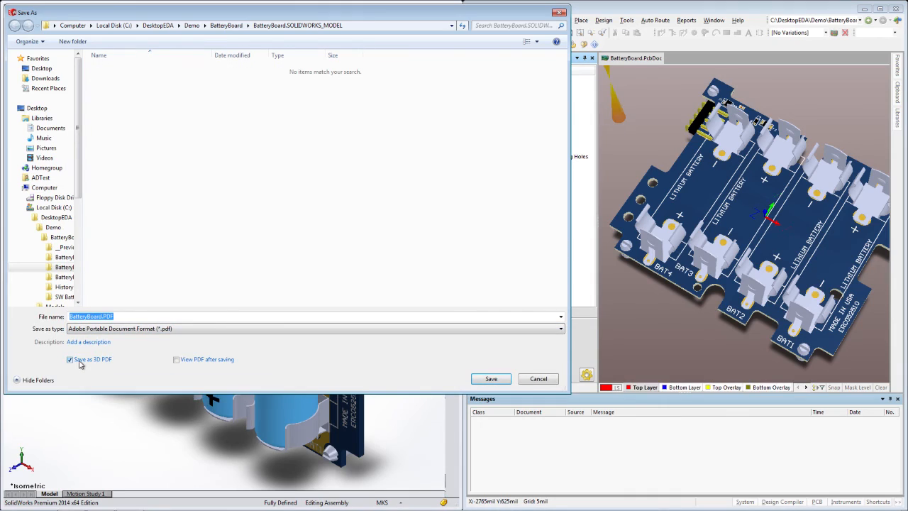
left_click(491, 377)
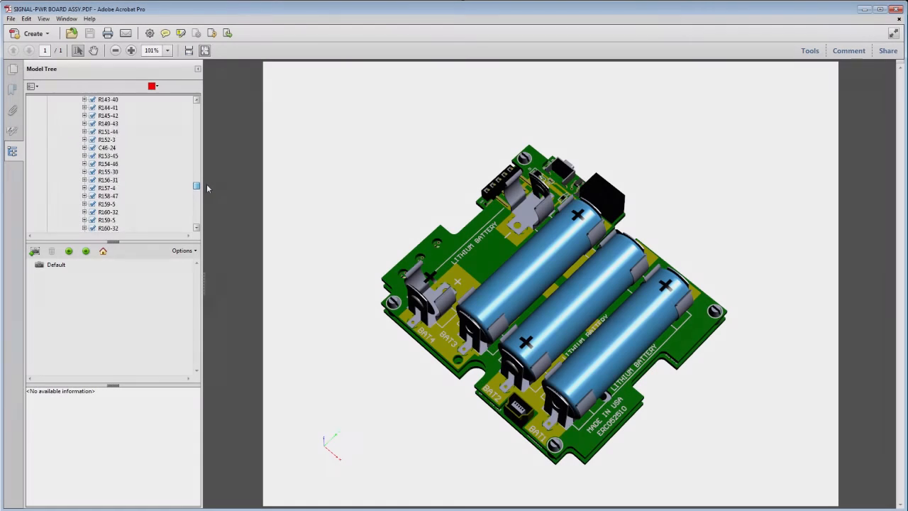
Uncheck BATTERY BOARD-1 in the Model Tree and show the Comment toolbar.
scroll("down", 3)
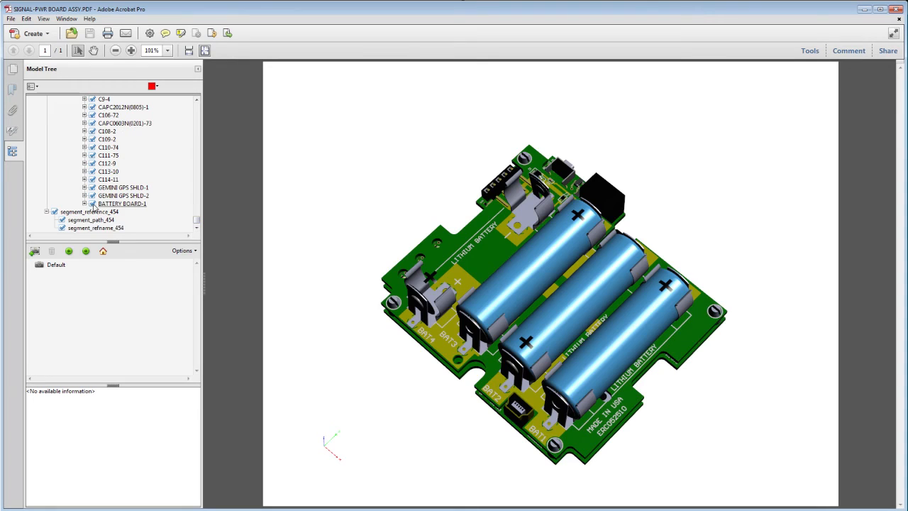
left_click(85, 204)
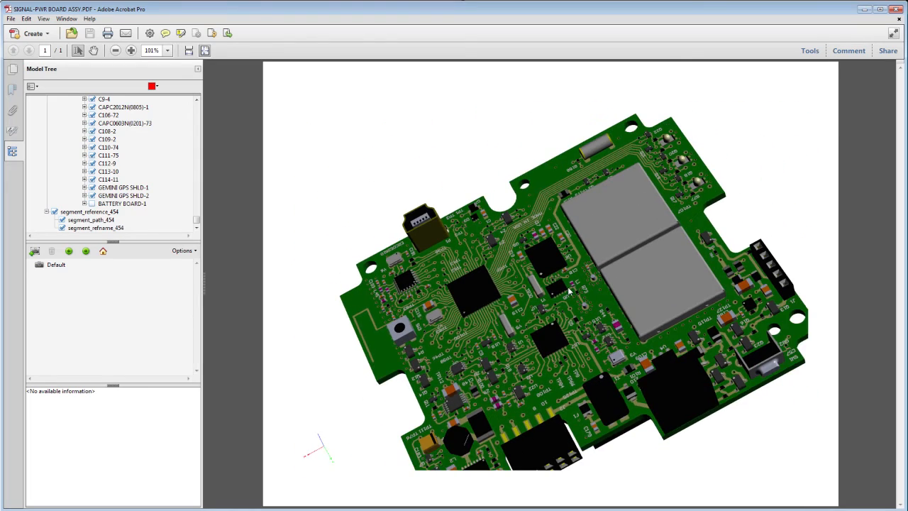
mouse_move(604, 296)
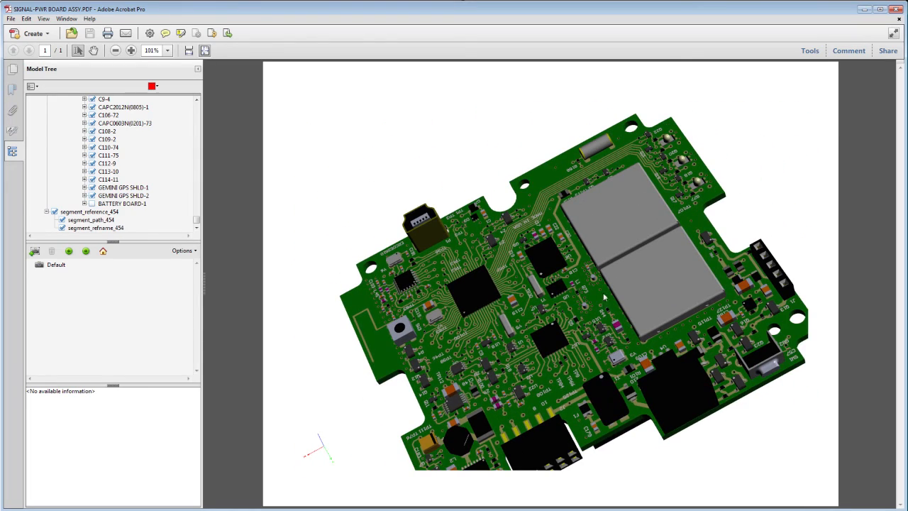
left_click(848, 51)
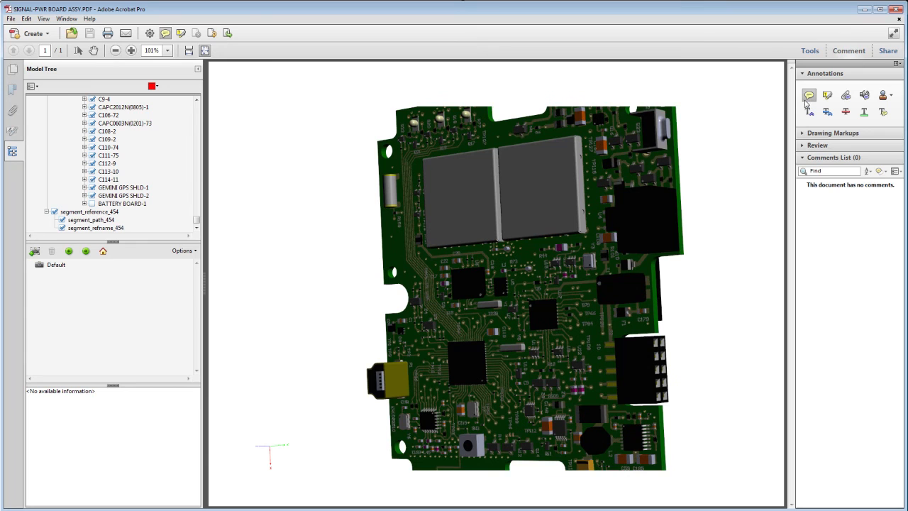
Pin a sticky note on the lower-right connector reading 'This is a female connector'.
left_click(808, 94)
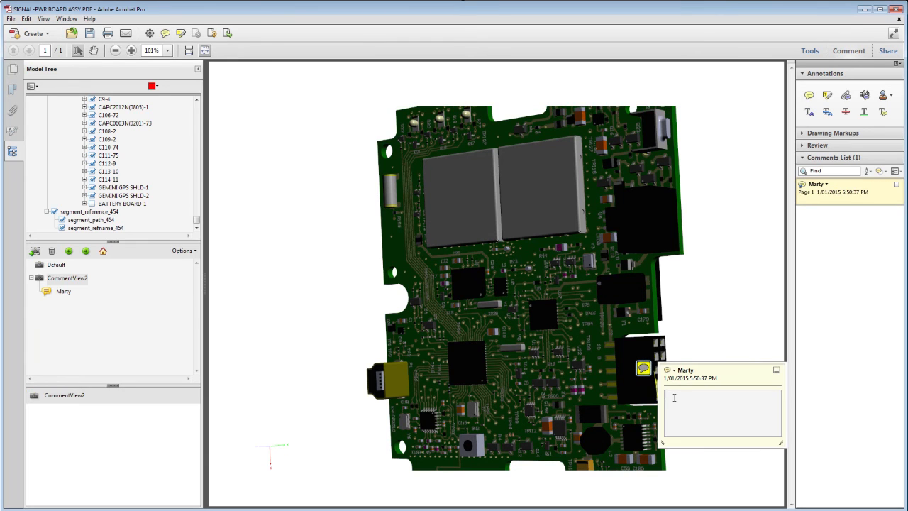
type("This is a female connector!")
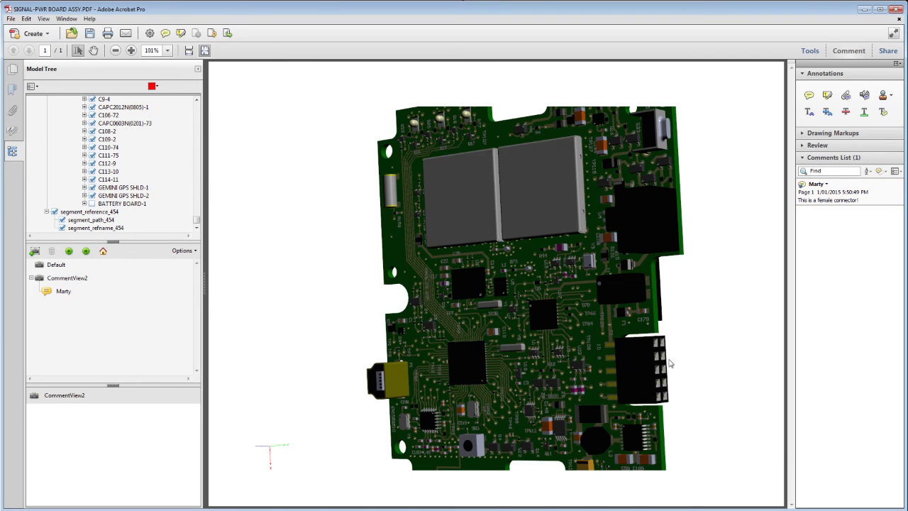
left_click(836, 198)
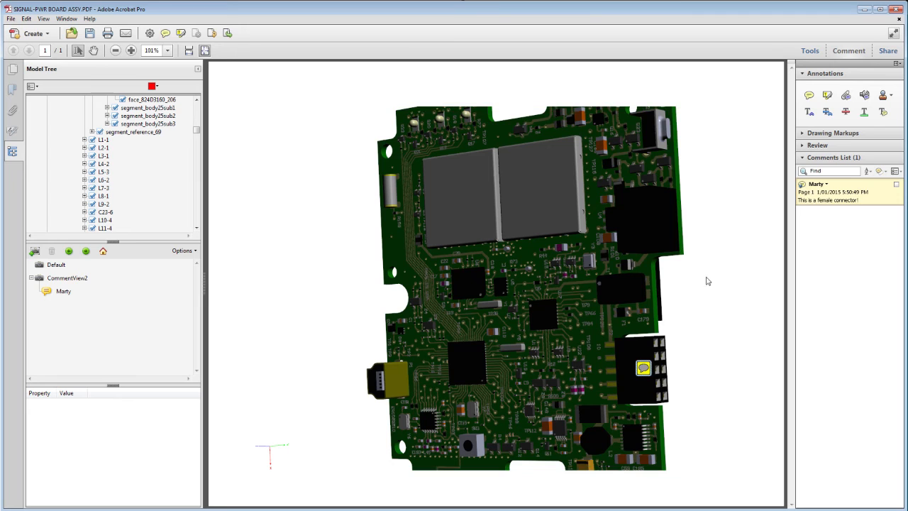
Pin a sticky note on the metal shield reading 'Ensure RF Shields are fully enclosed'.
left_click(535, 184)
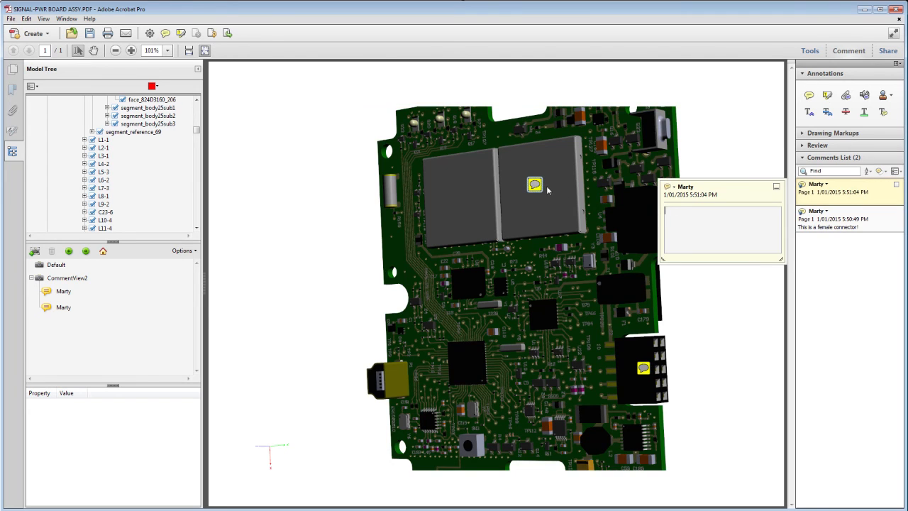
type("Ensure RF Shields are fullyt")
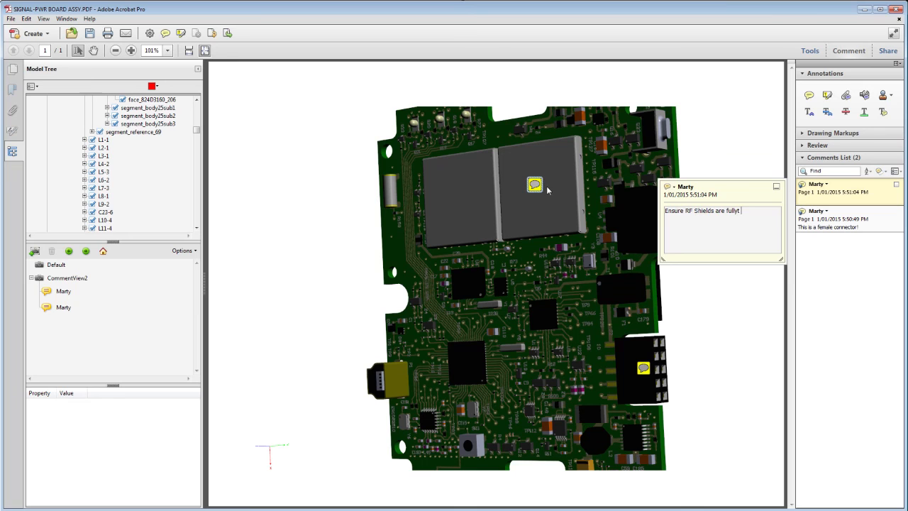
type("enclosed")
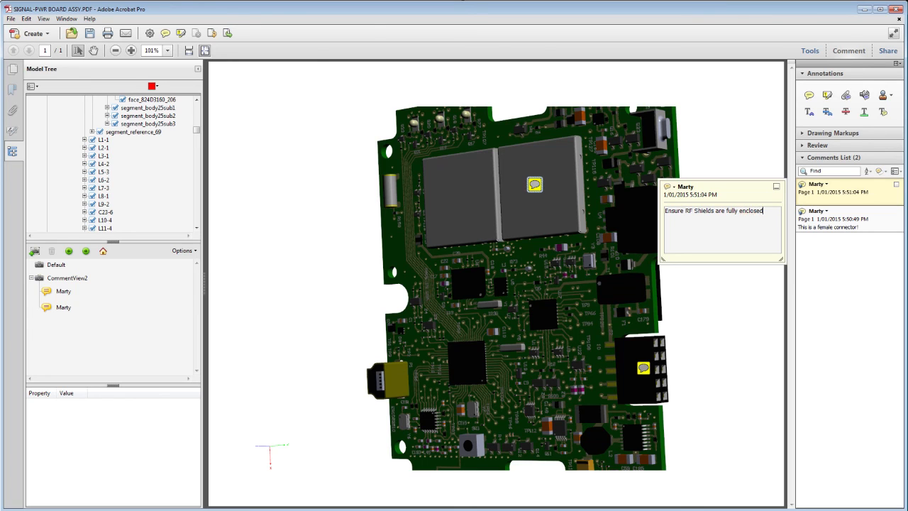
left_click(776, 187)
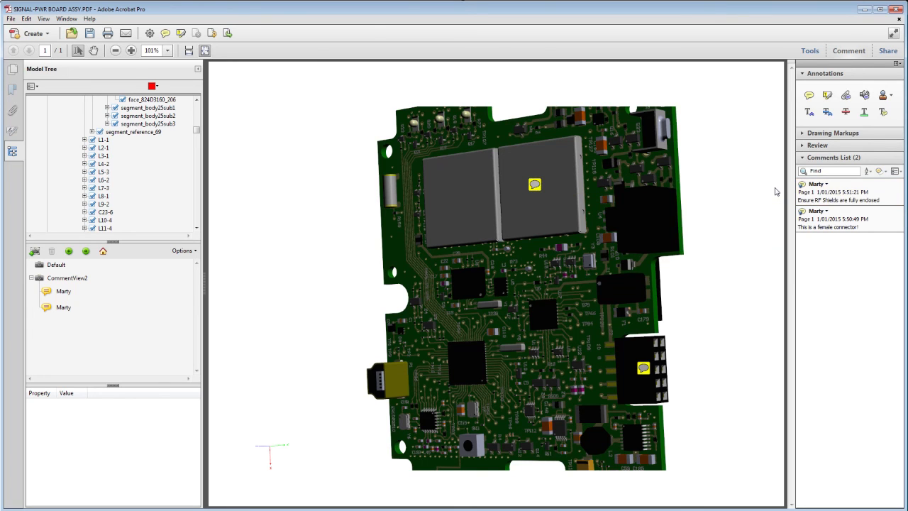